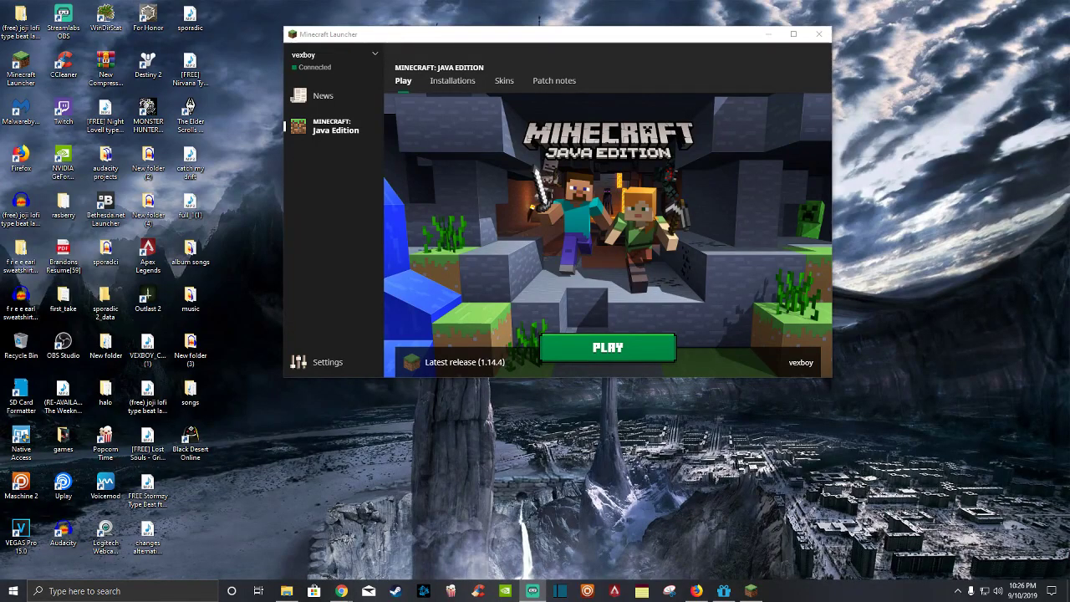
pyautogui.moveTo(705, 172)
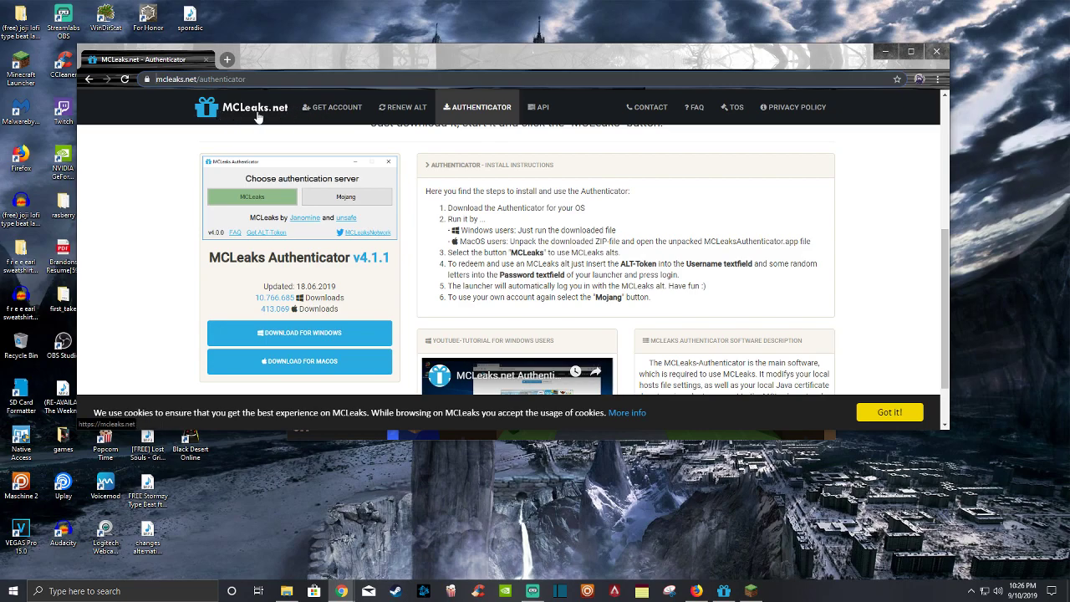
pyautogui.moveTo(447, 114)
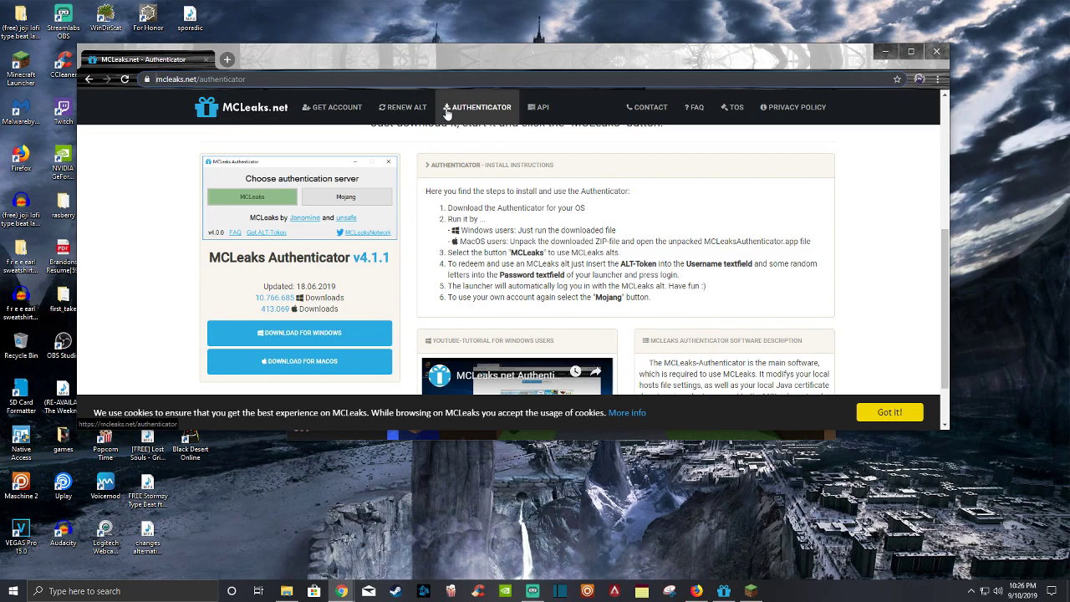
pyautogui.moveTo(472, 117)
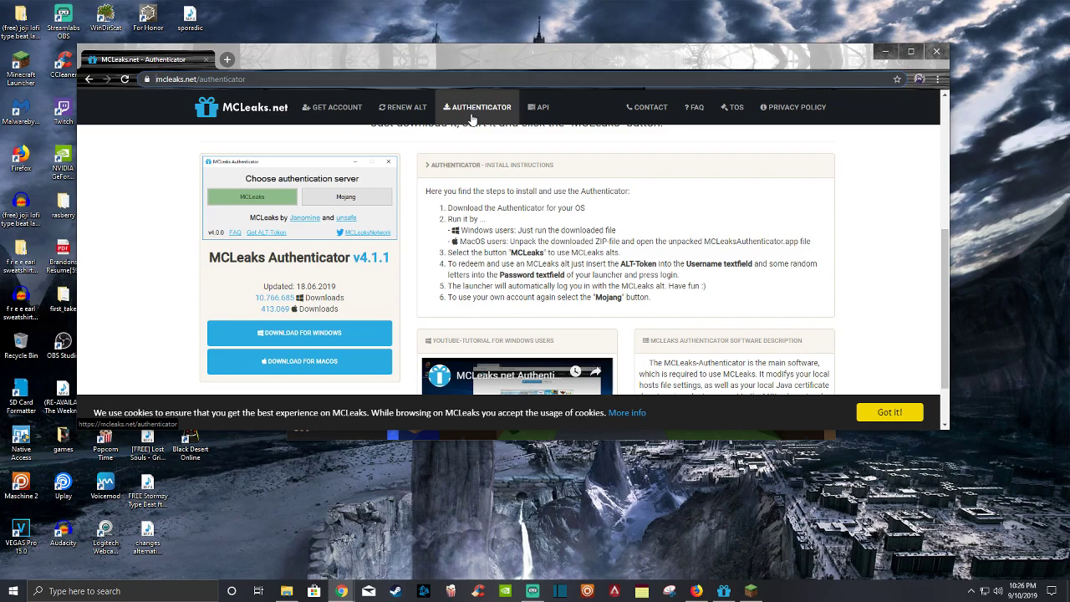
# Step: Scroll the MCLeaks Authenticator page up and down while positioning the Chrome window
pyautogui.scroll(3)
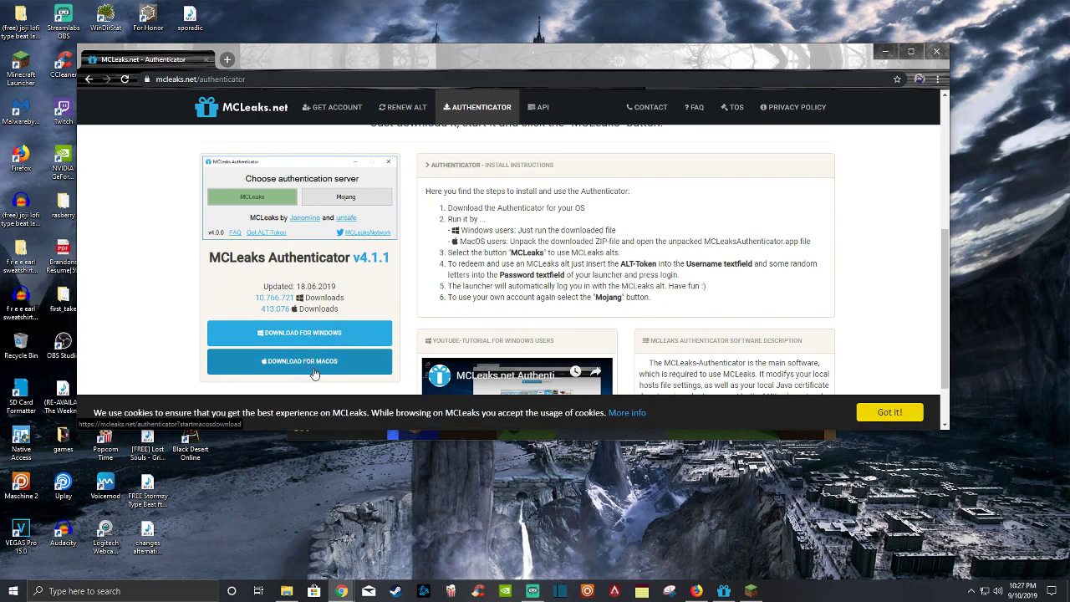
pyautogui.scroll(-3)
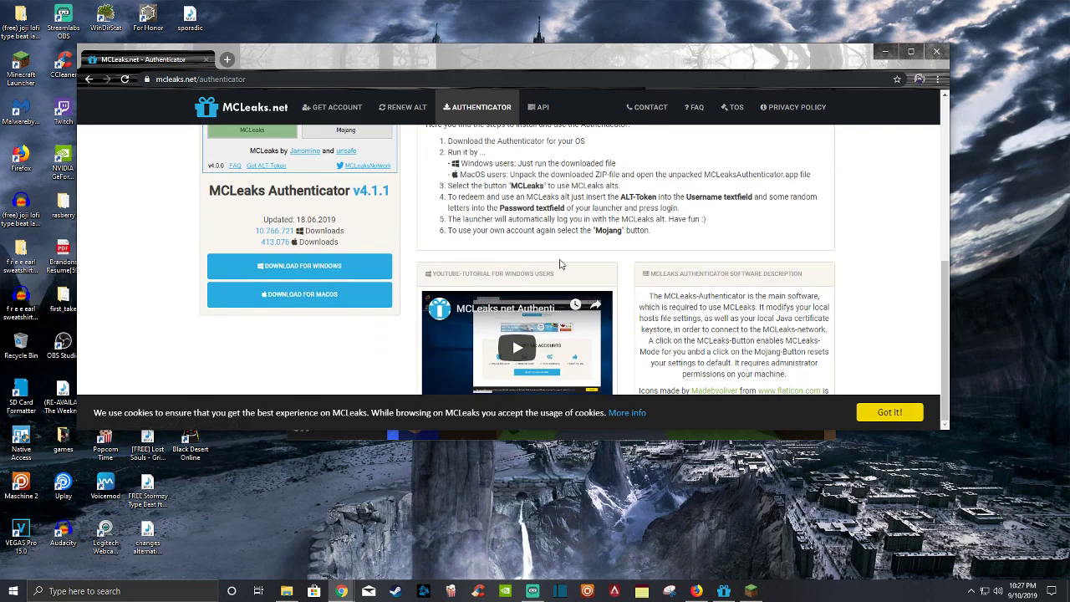
pyautogui.scroll(3)
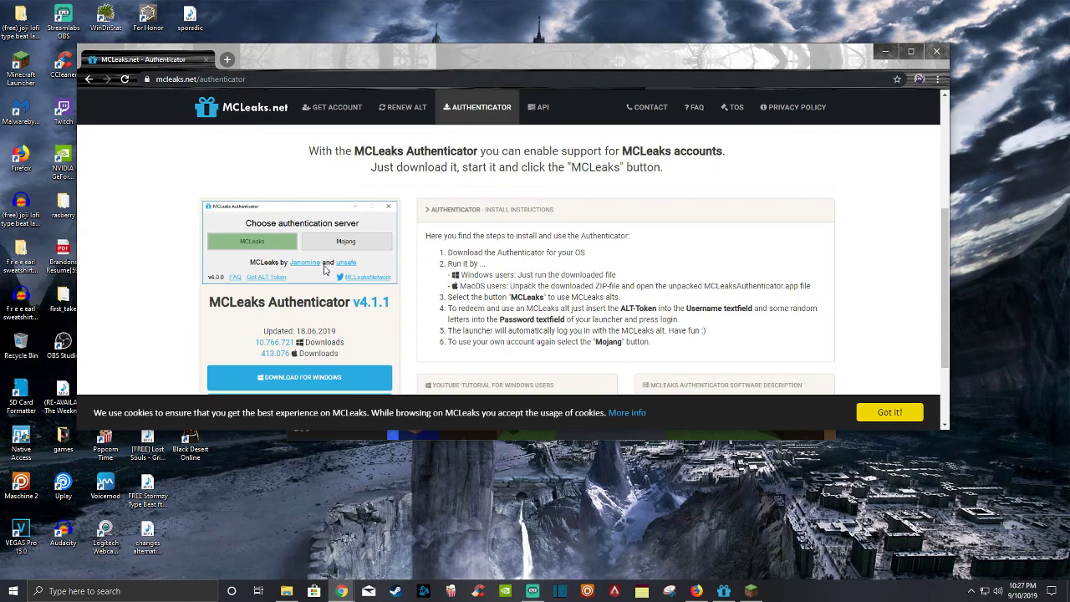
pyautogui.moveTo(167, 451)
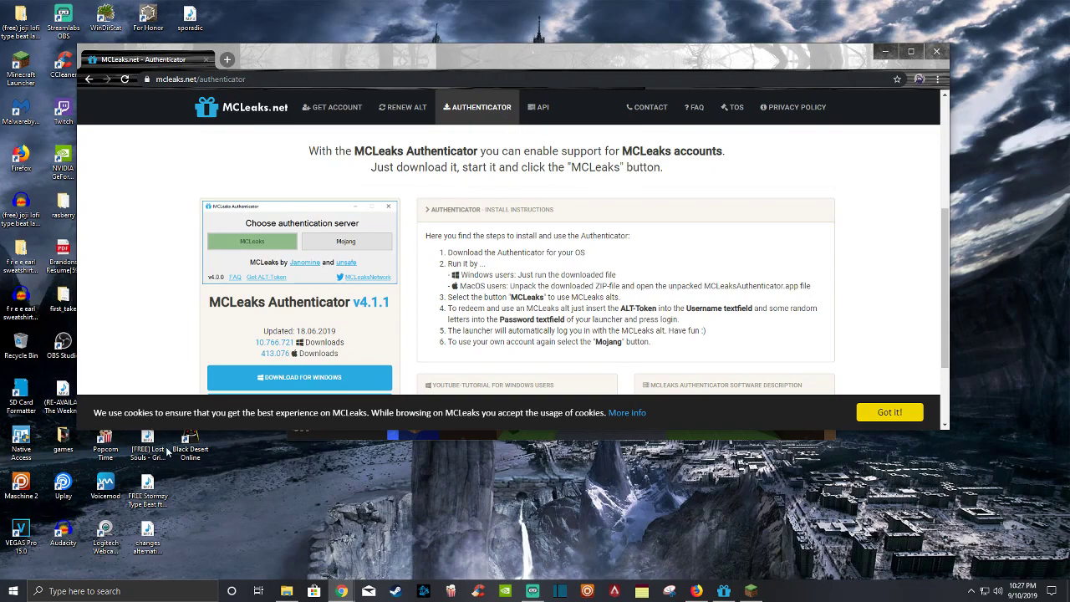
pyautogui.moveTo(98, 448)
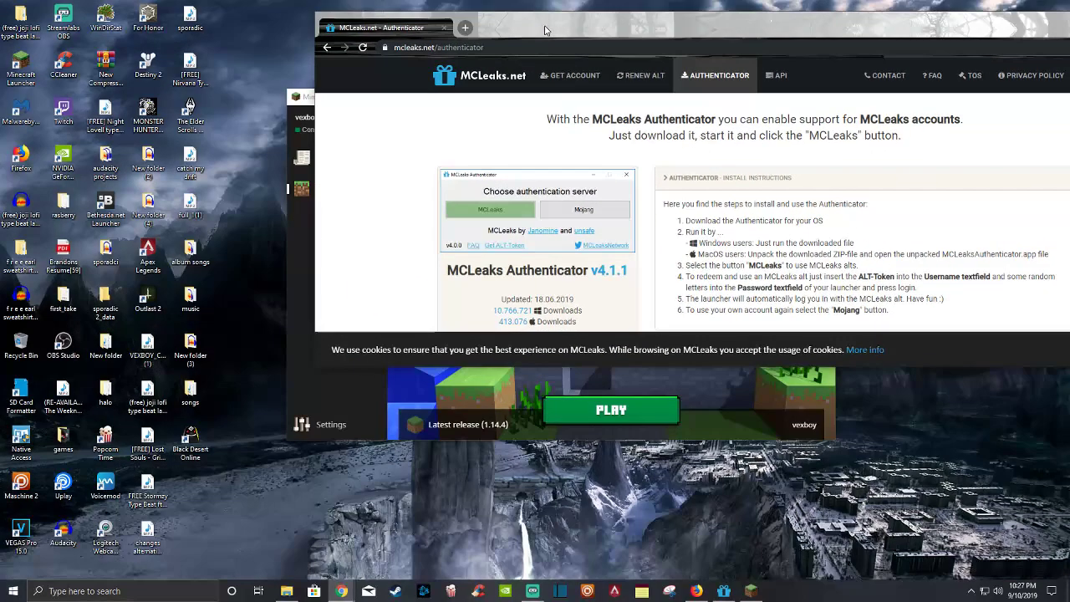
pyautogui.moveTo(515, 204)
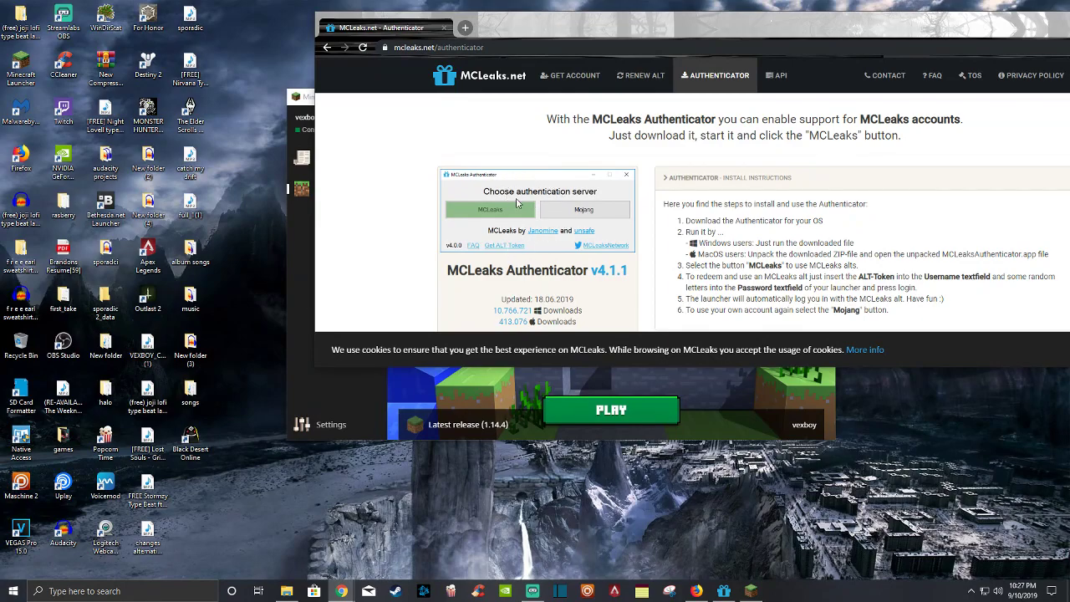
pyautogui.moveTo(526, 198)
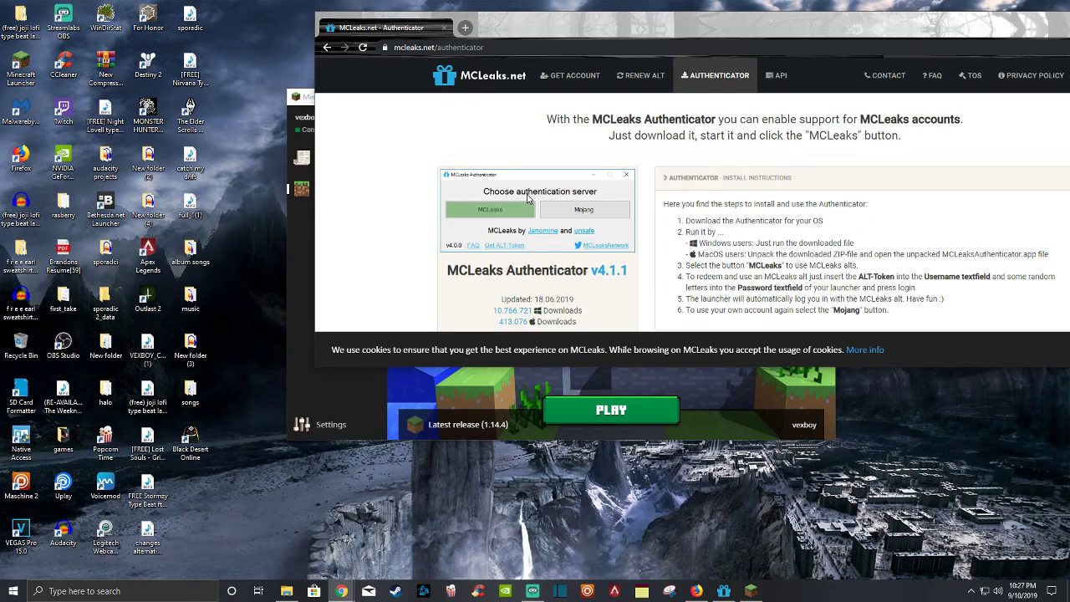
pyautogui.moveTo(541, 204)
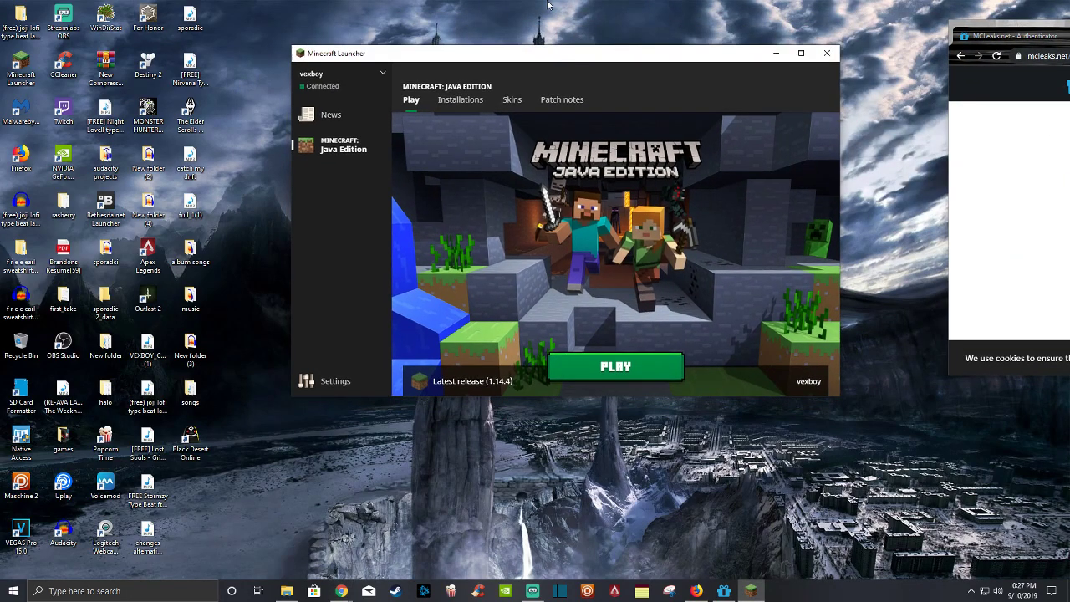
pyautogui.moveTo(400, 90)
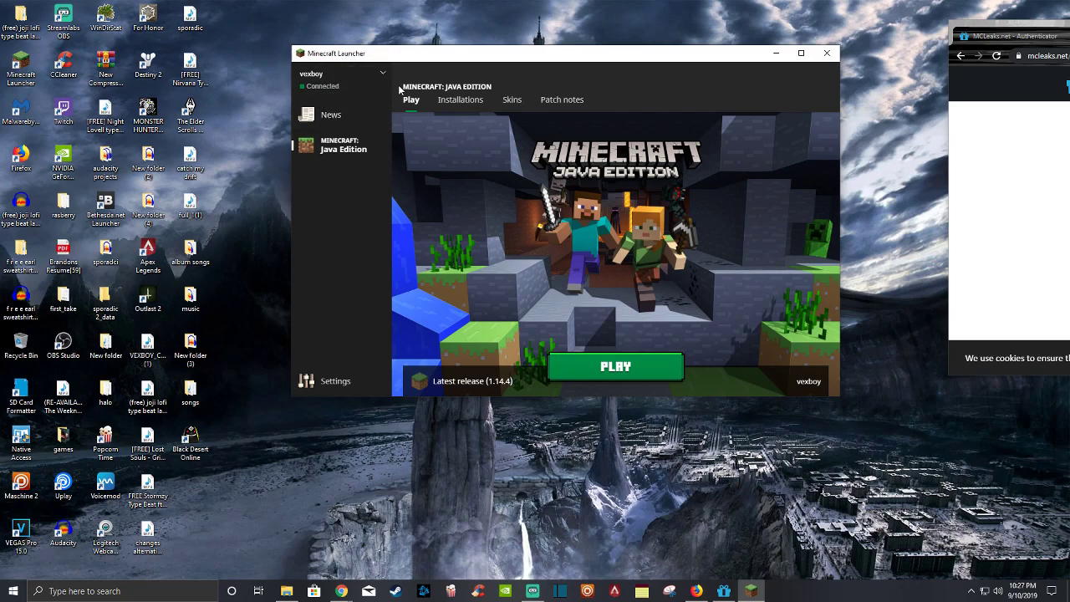
pyautogui.moveTo(467, 269)
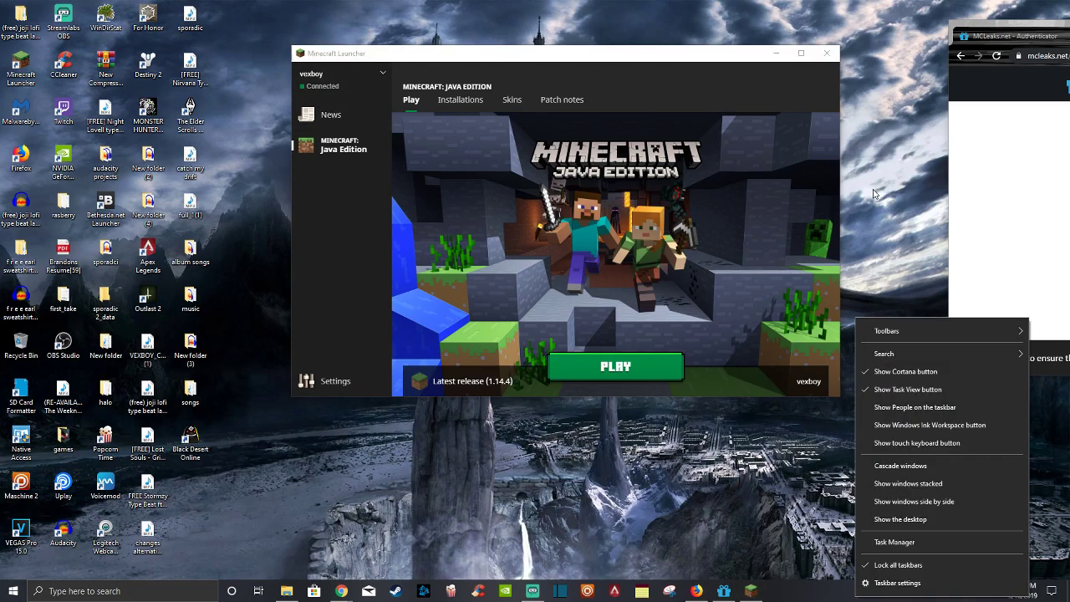
pyautogui.click(461, 184)
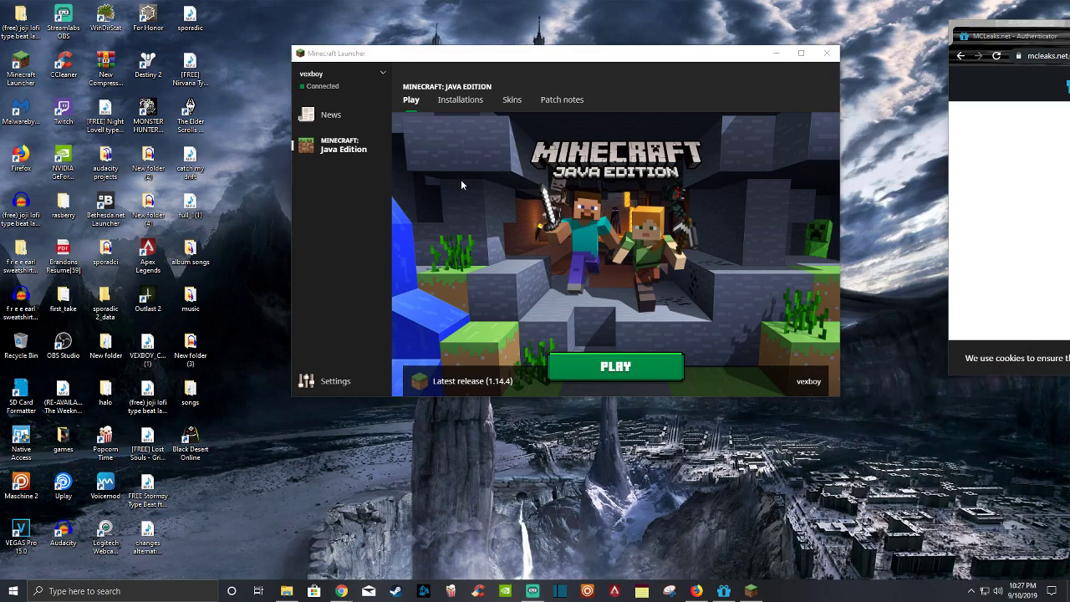
pyautogui.moveTo(324, 171)
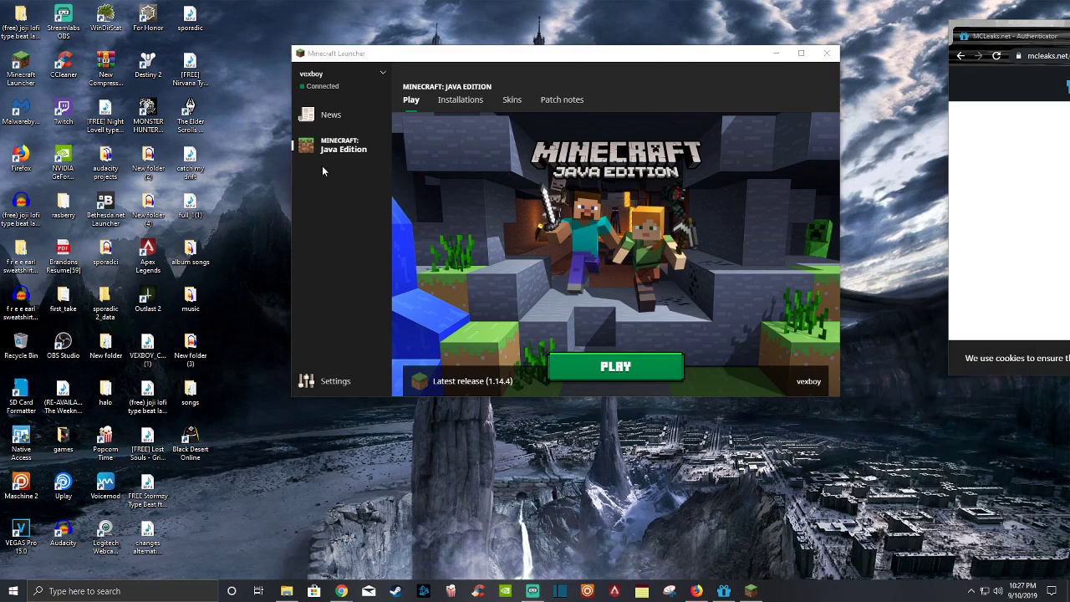
pyautogui.moveTo(589, 81)
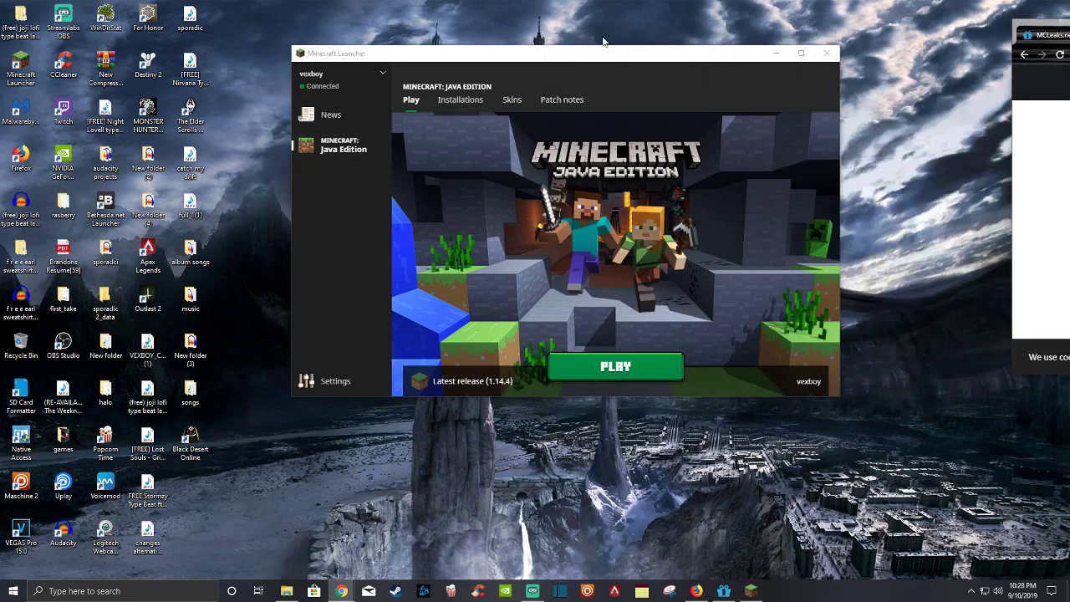
pyautogui.moveTo(595, 60)
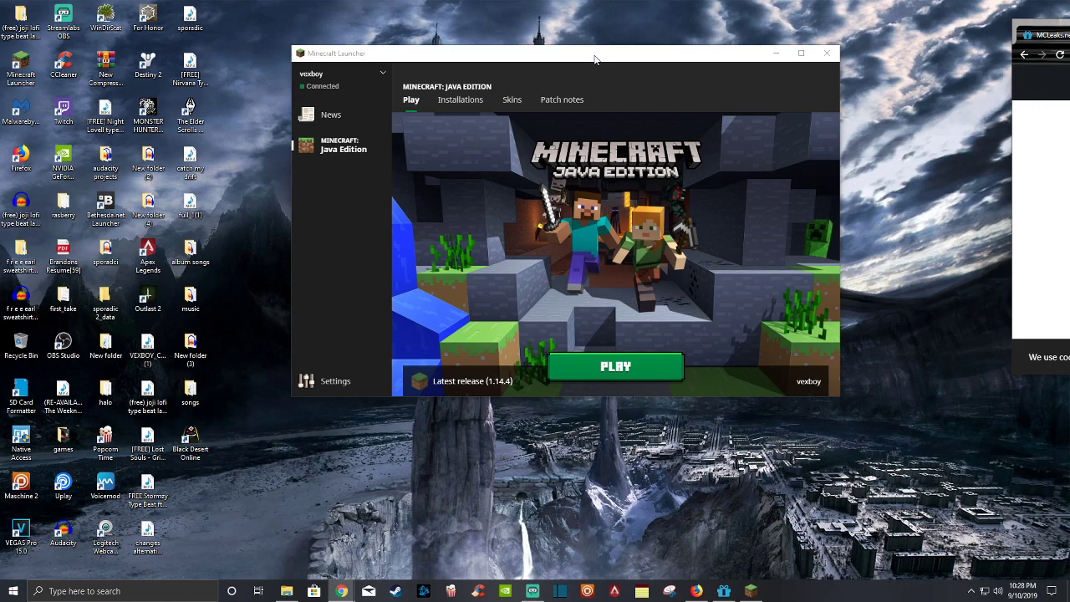
pyautogui.moveTo(595, 51); pyautogui.dragTo(578, 87)
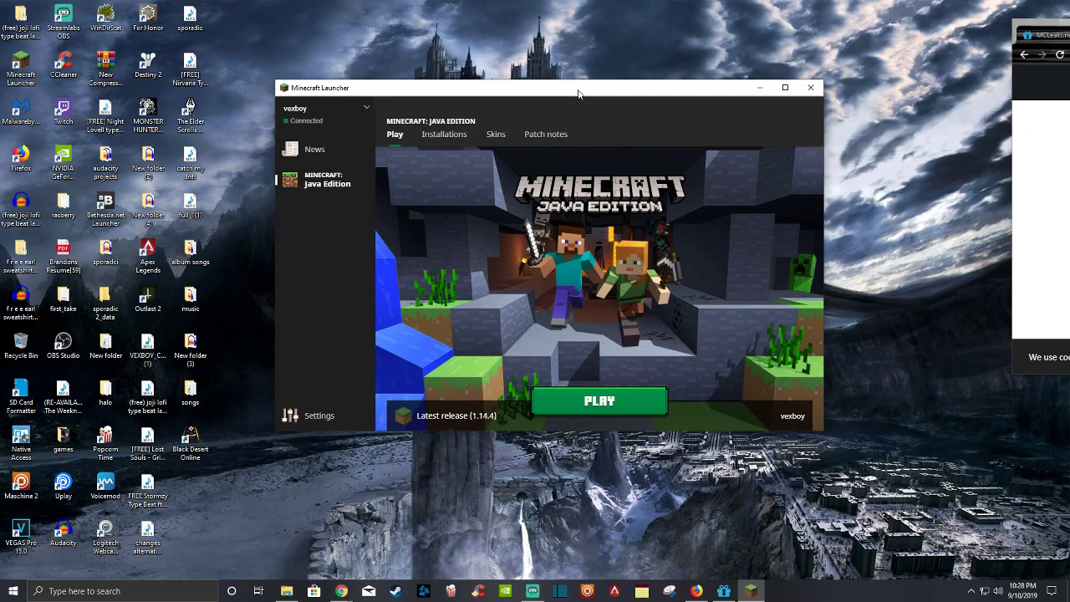
pyautogui.moveTo(838, 91)
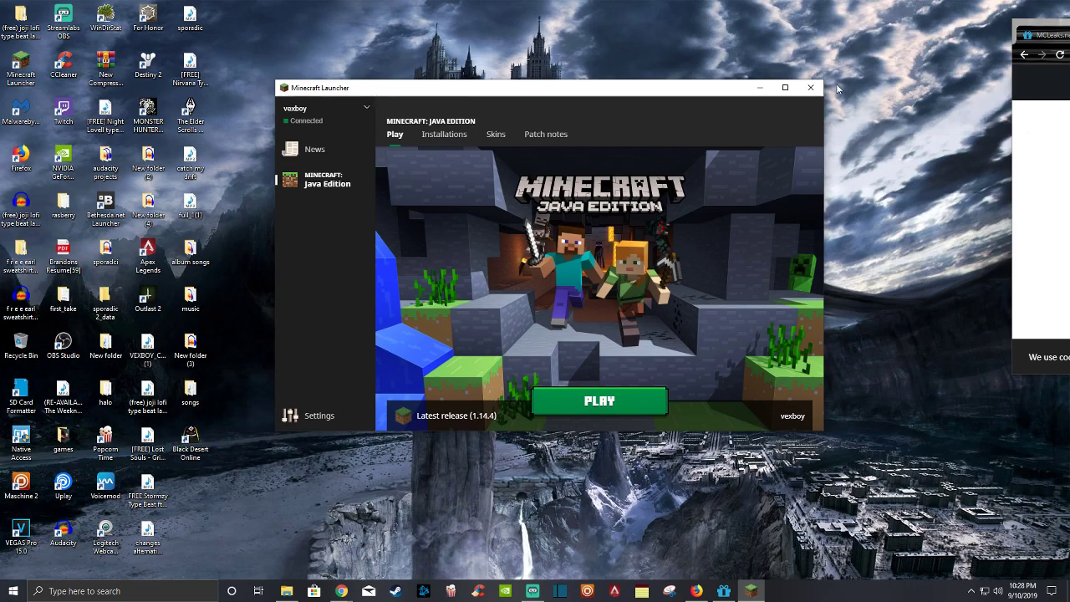
pyautogui.moveTo(590, 96)
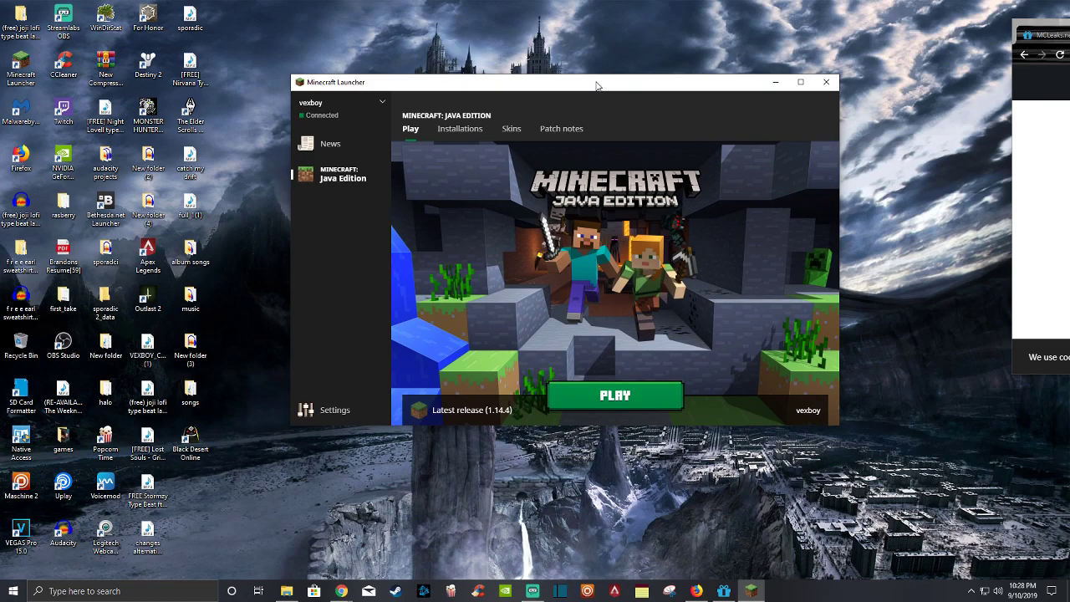
pyautogui.moveTo(288, 201)
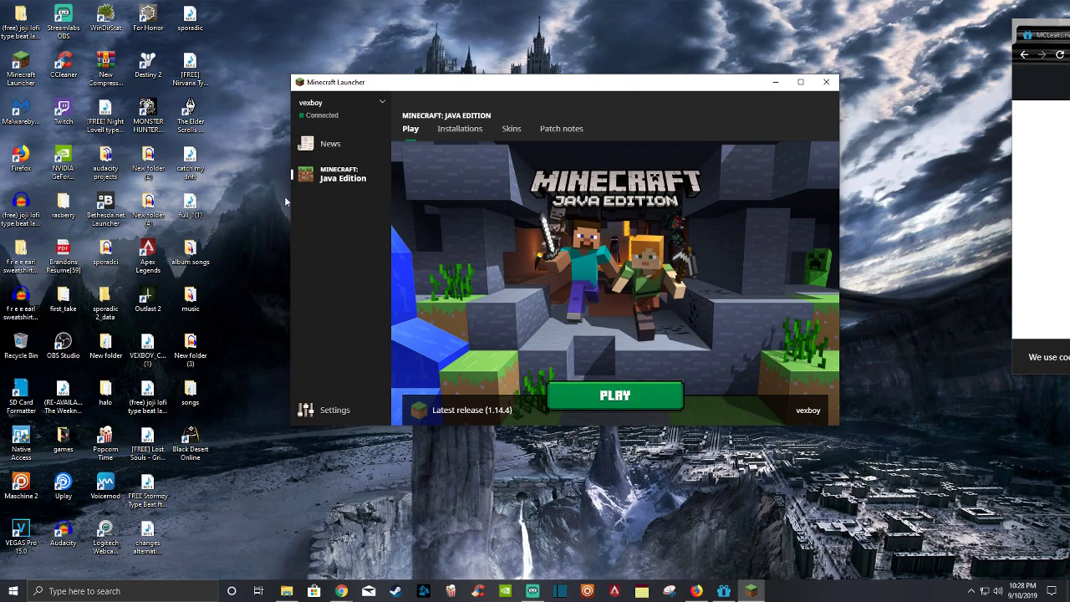
pyautogui.moveTo(530, 448)
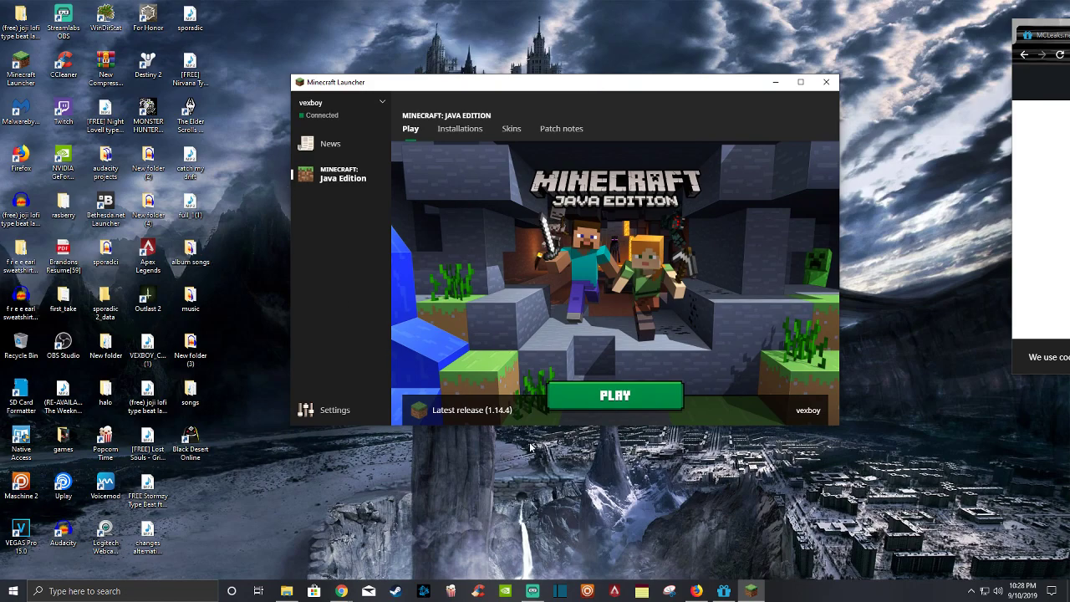
# Step: Launch File Explorer and navigate via %appdata% to the AppData Roaming folder
pyautogui.click(288, 592)
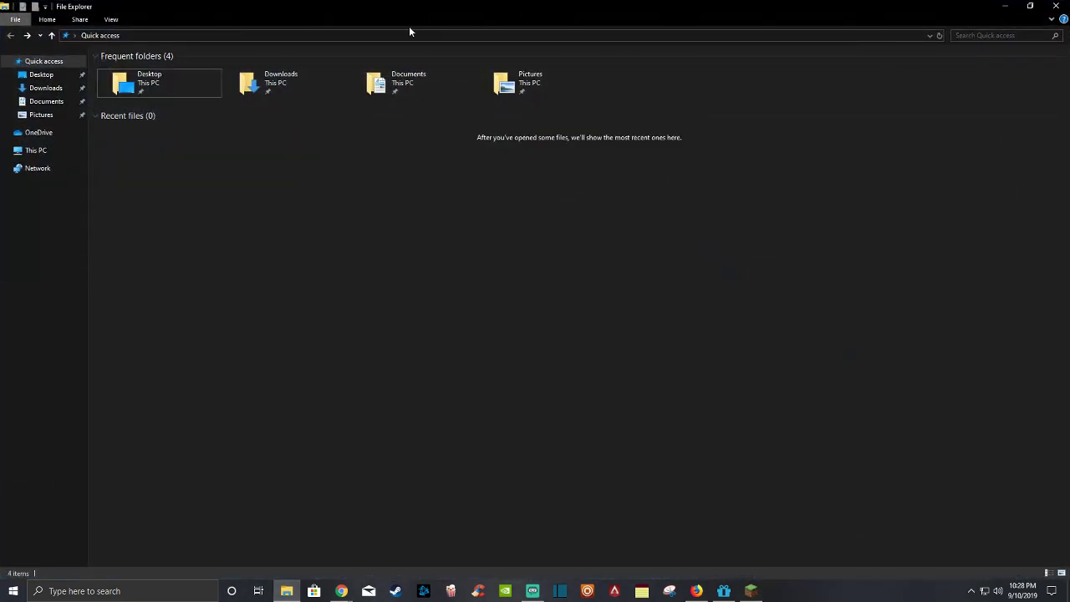
pyautogui.moveTo(1030, 7)
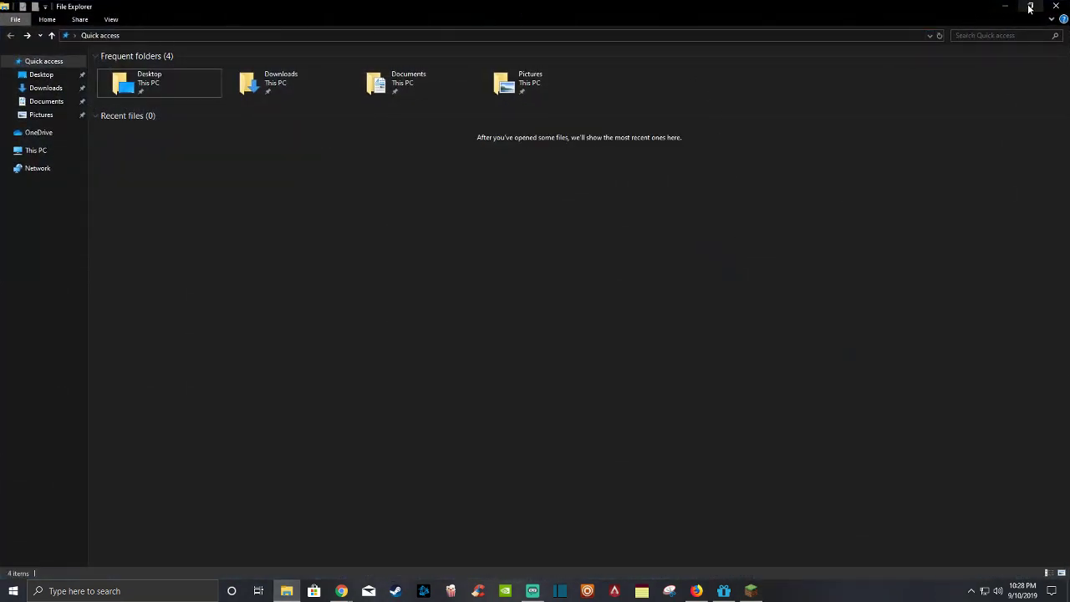
pyautogui.click(1030, 6)
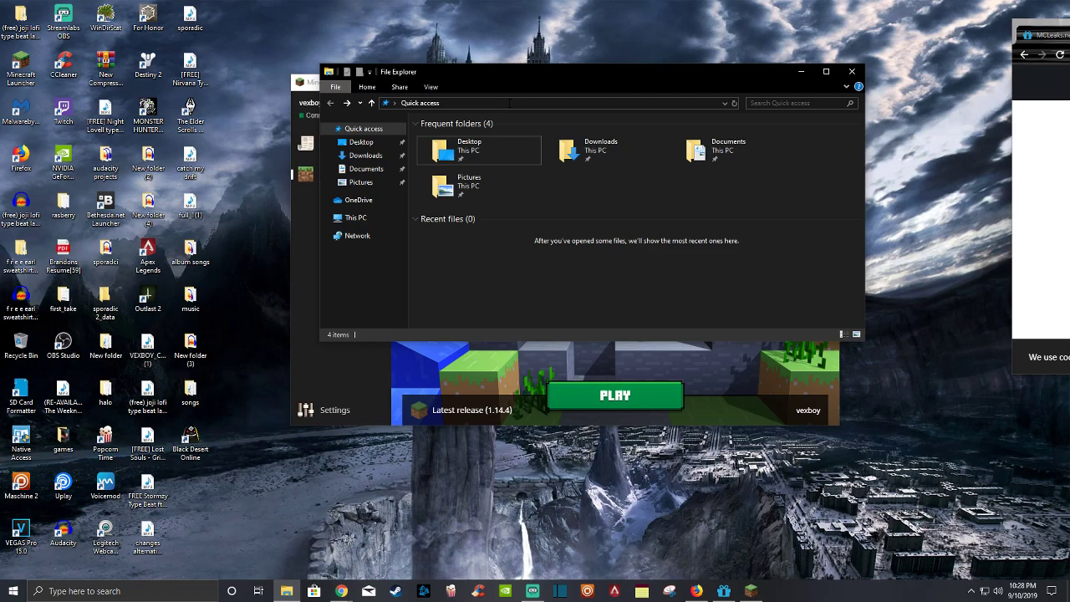
pyautogui.click(551, 104)
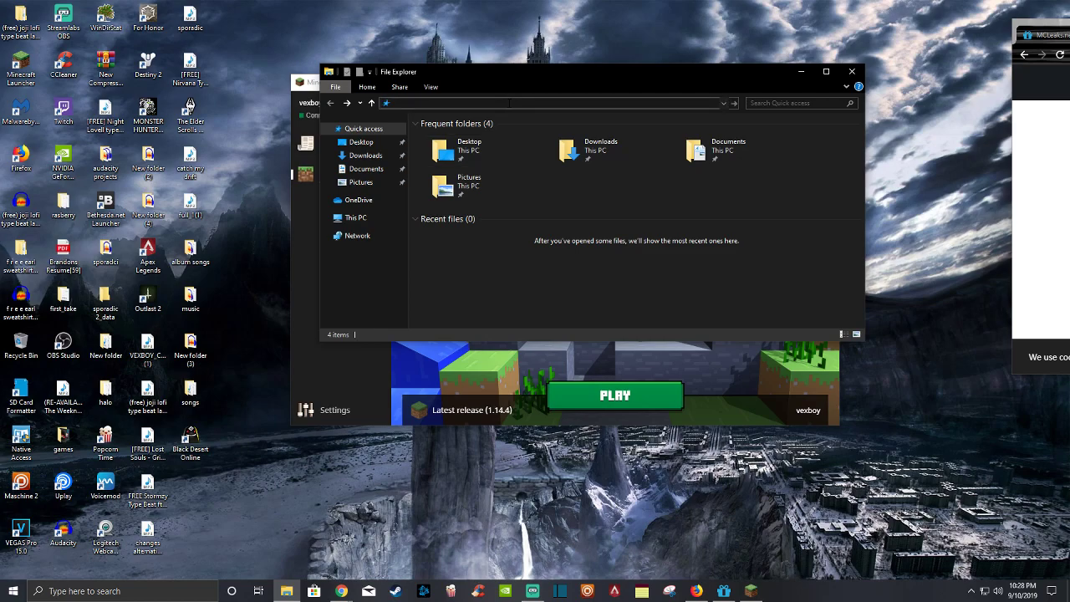
pyautogui.write('x')
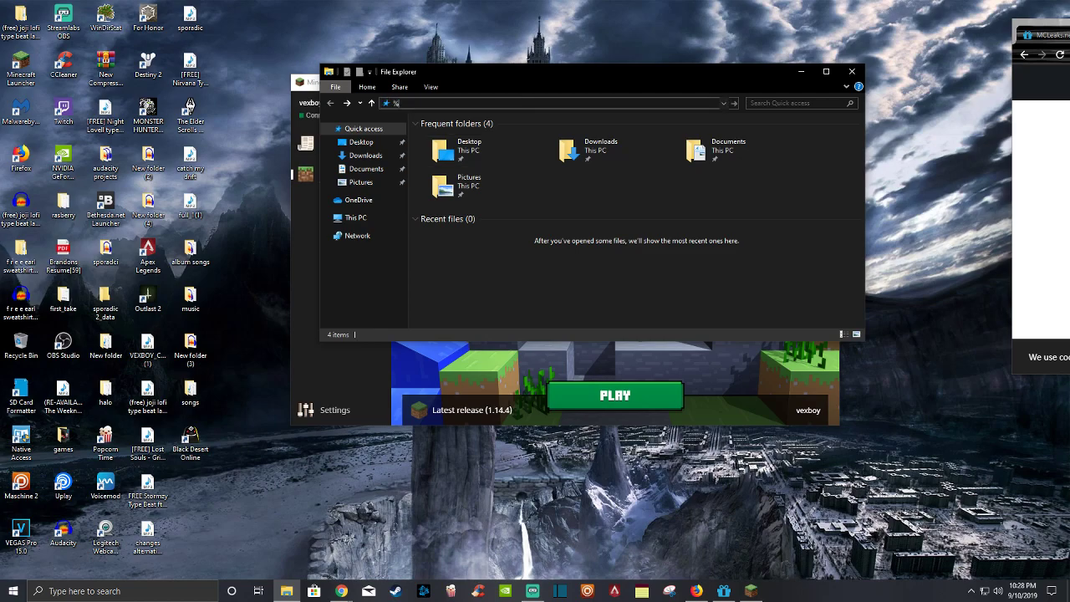
pyautogui.write('appdata')
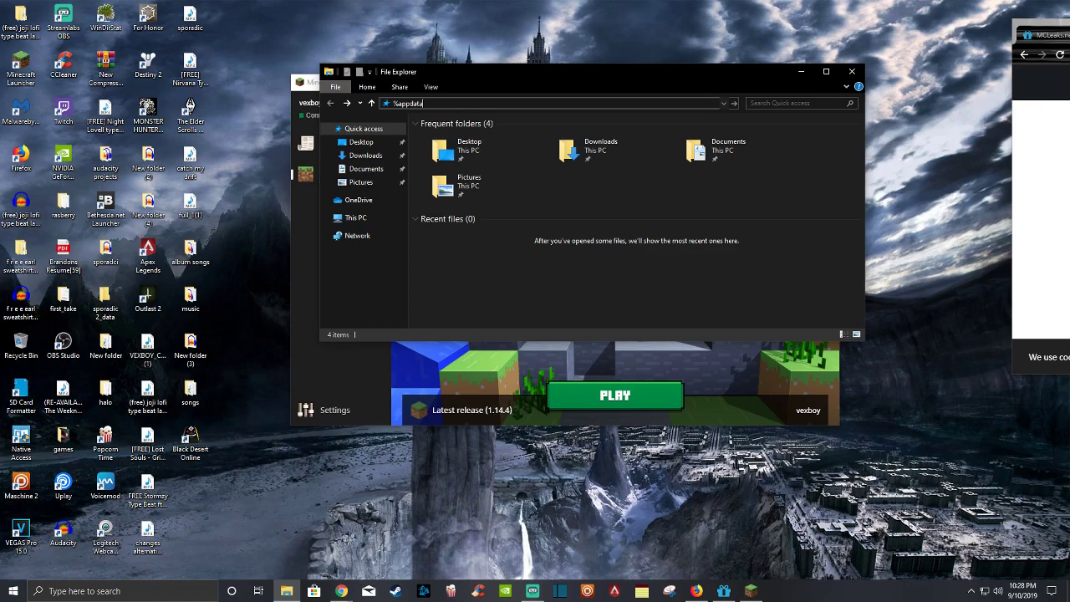
pyautogui.write('%')
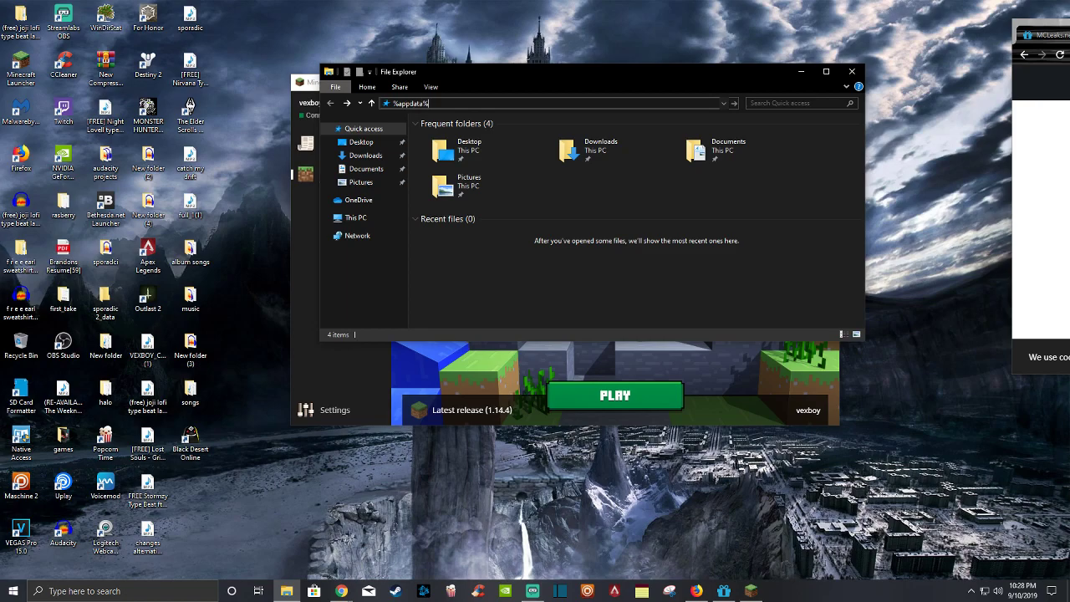
pyautogui.press('Return')
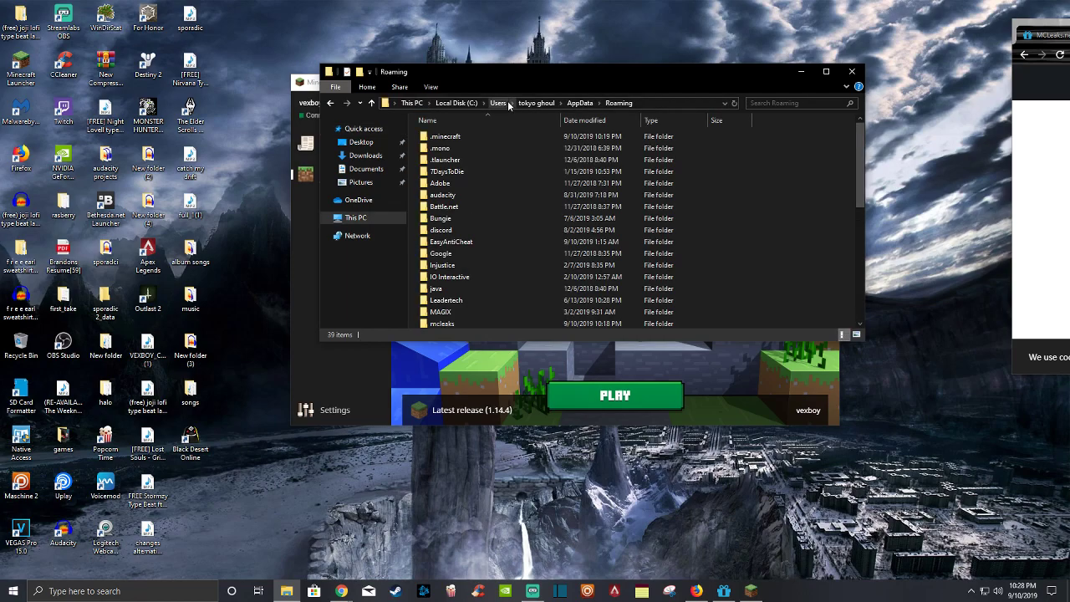
# Step: Enter the .minecraft logs folder, see it is empty, and close File Explorer
pyautogui.click(445, 137)
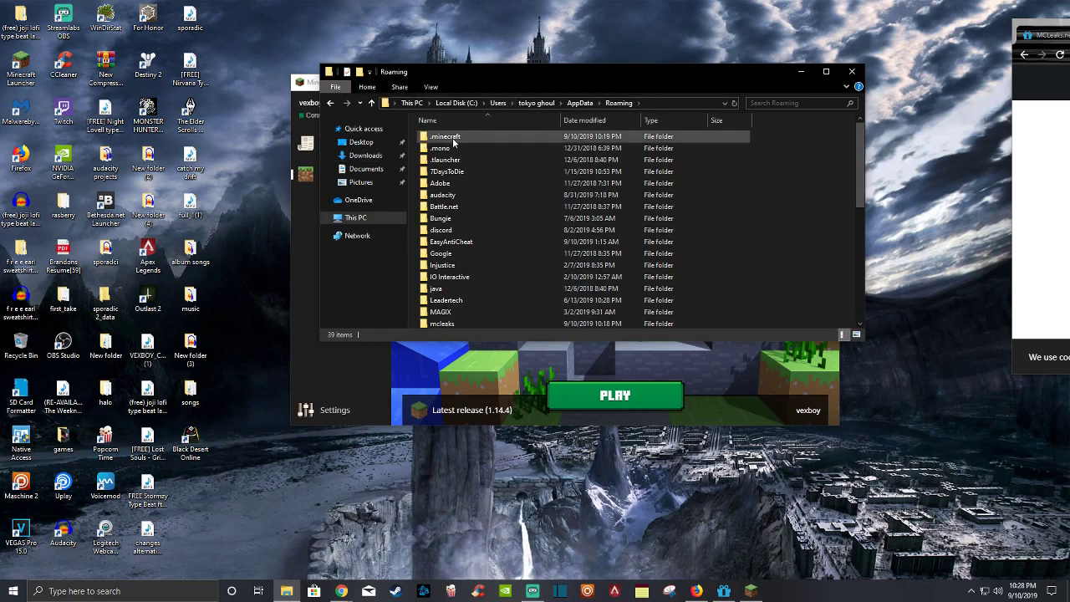
pyautogui.doubleClick(445, 137)
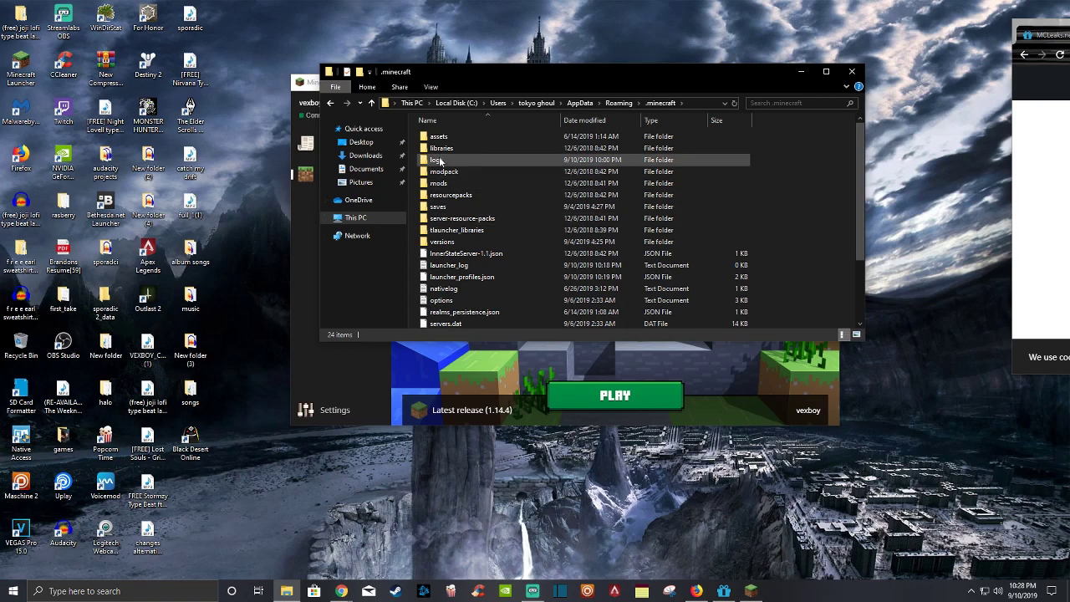
pyautogui.doubleClick(438, 161)
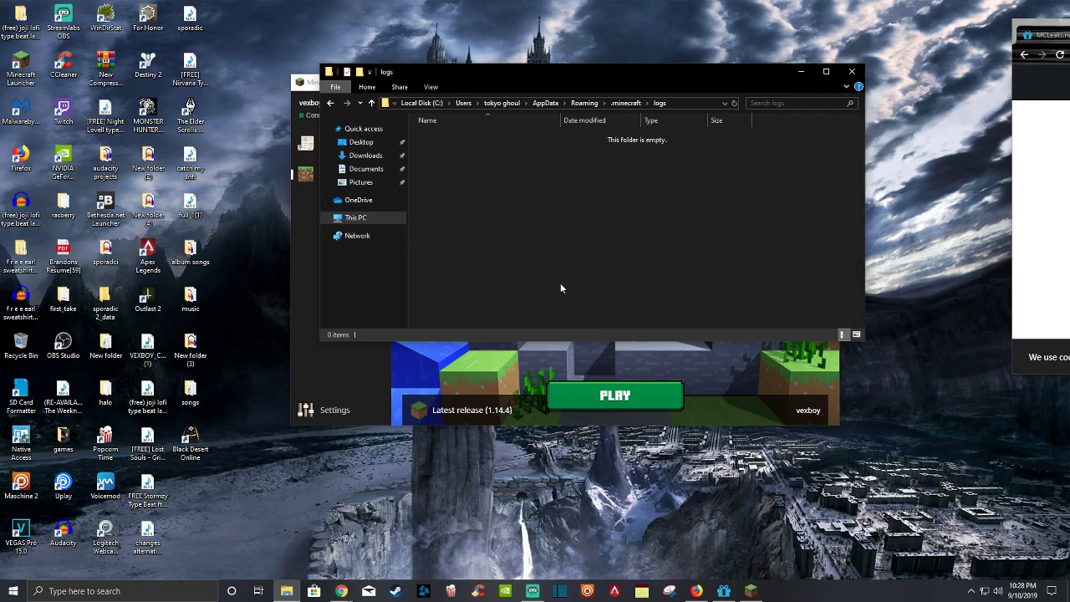
pyautogui.moveTo(528, 314)
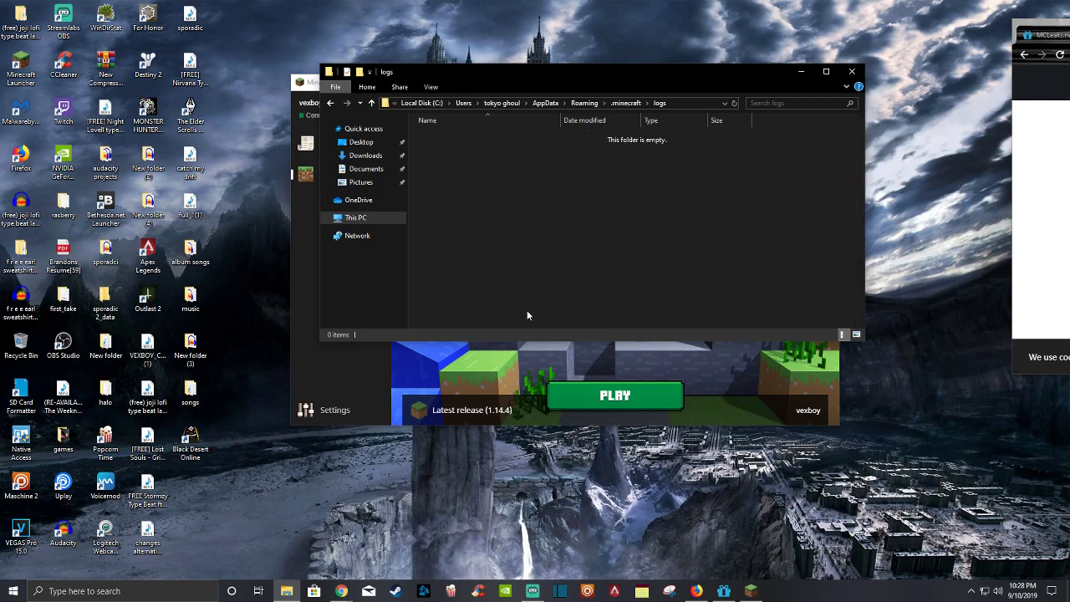
pyautogui.moveTo(481, 315)
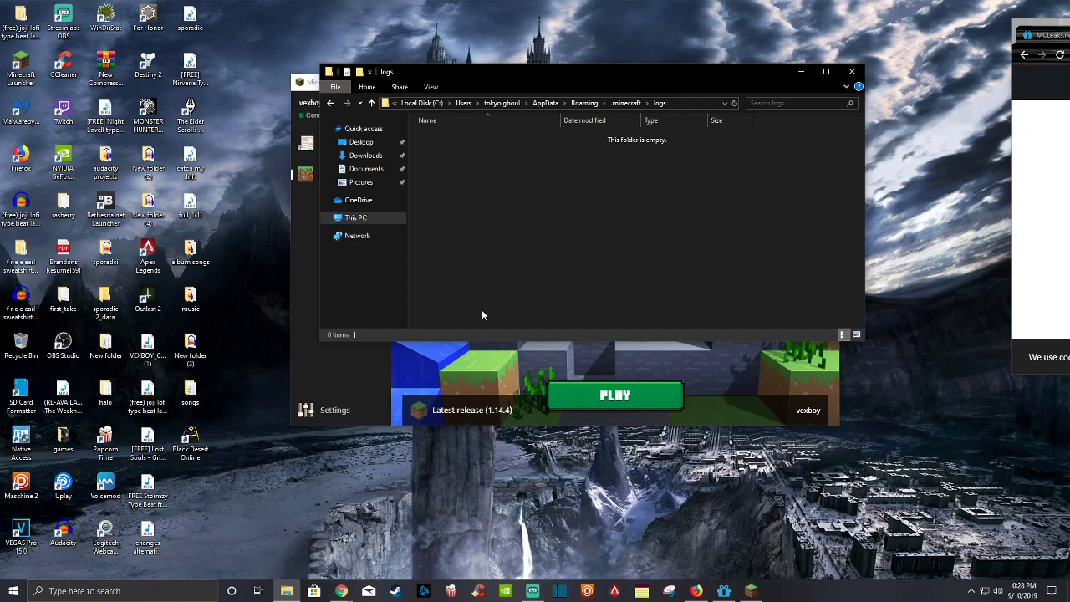
pyautogui.moveTo(482, 291)
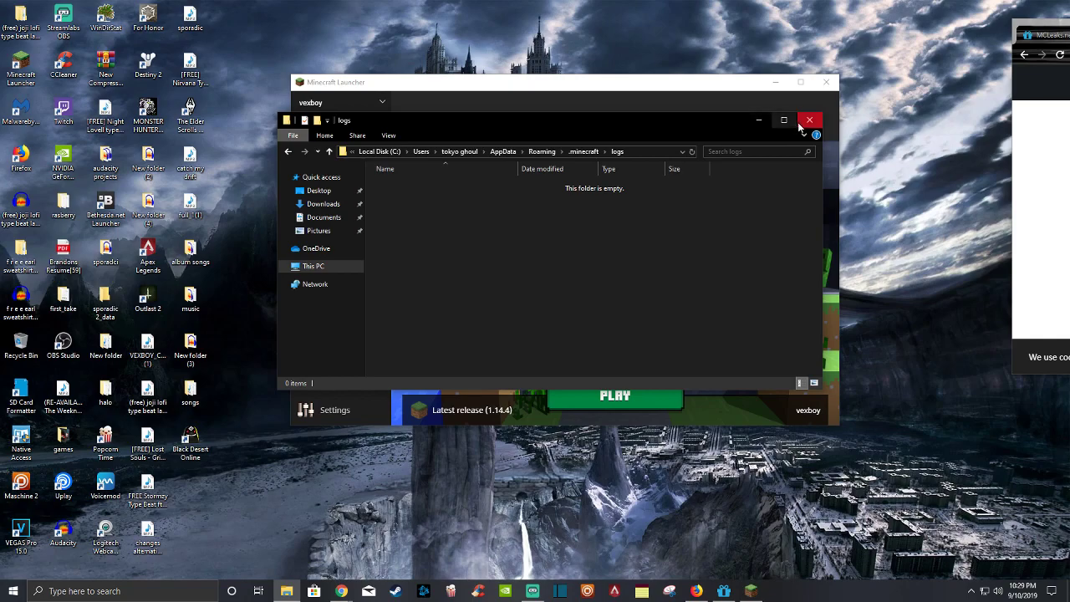
pyautogui.moveTo(809, 120)
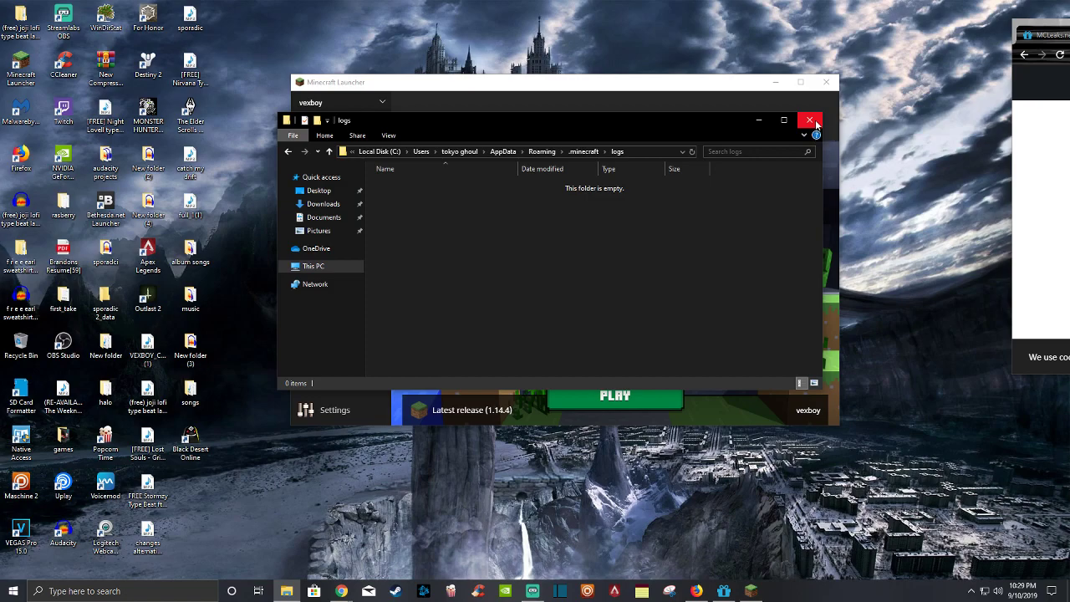
pyautogui.click(809, 121)
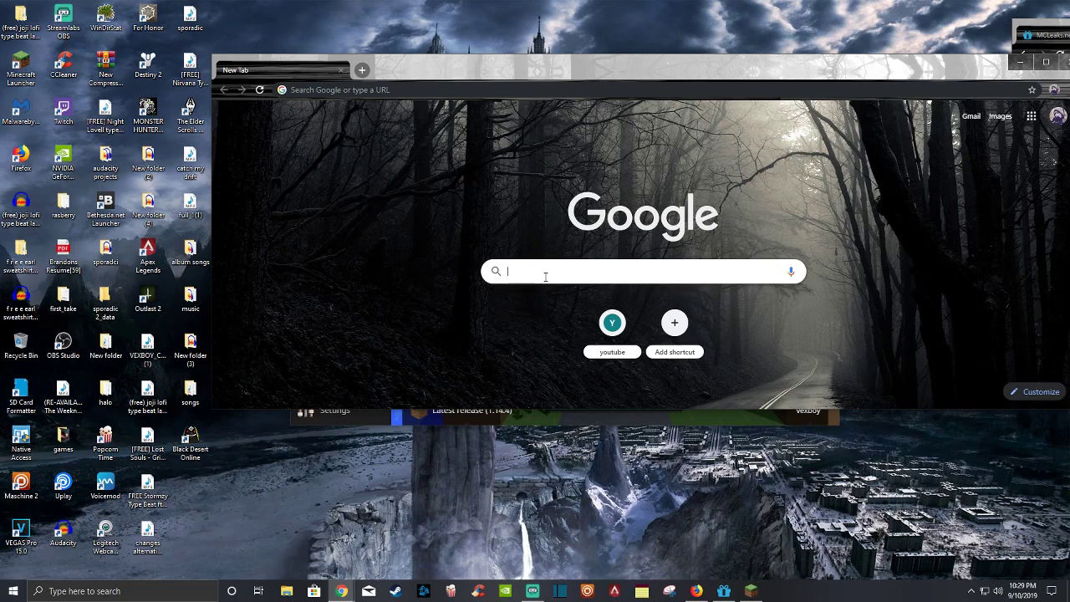
# Step: Google 'minecraft customer support', view the results, then close Chrome
pyautogui.write('mincraft')
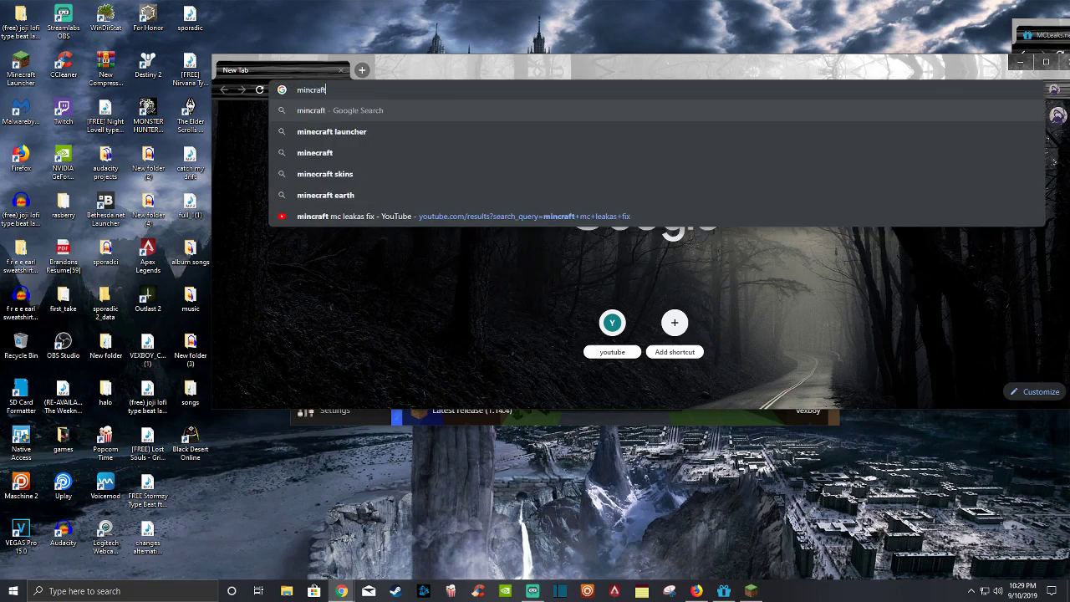
pyautogui.write('c')
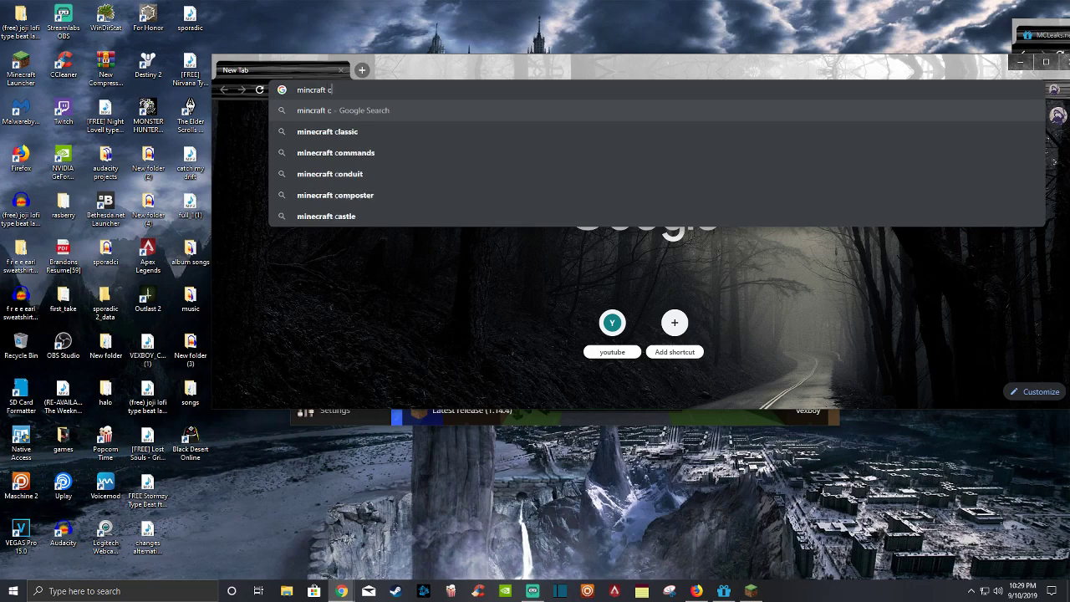
pyautogui.write('ustomer s')
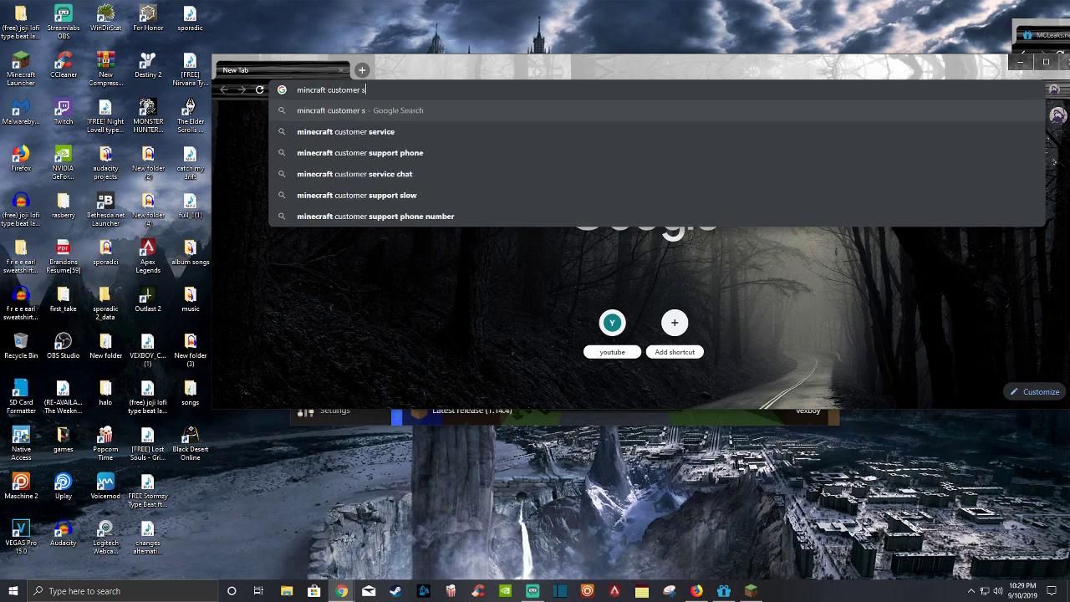
pyautogui.write('upport')
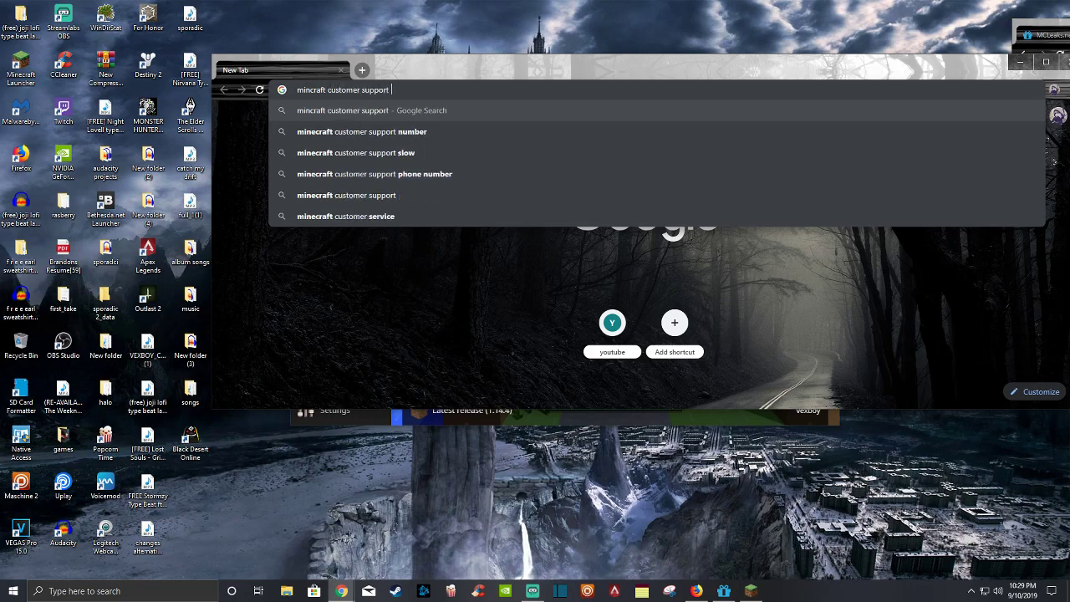
pyautogui.press('Return')
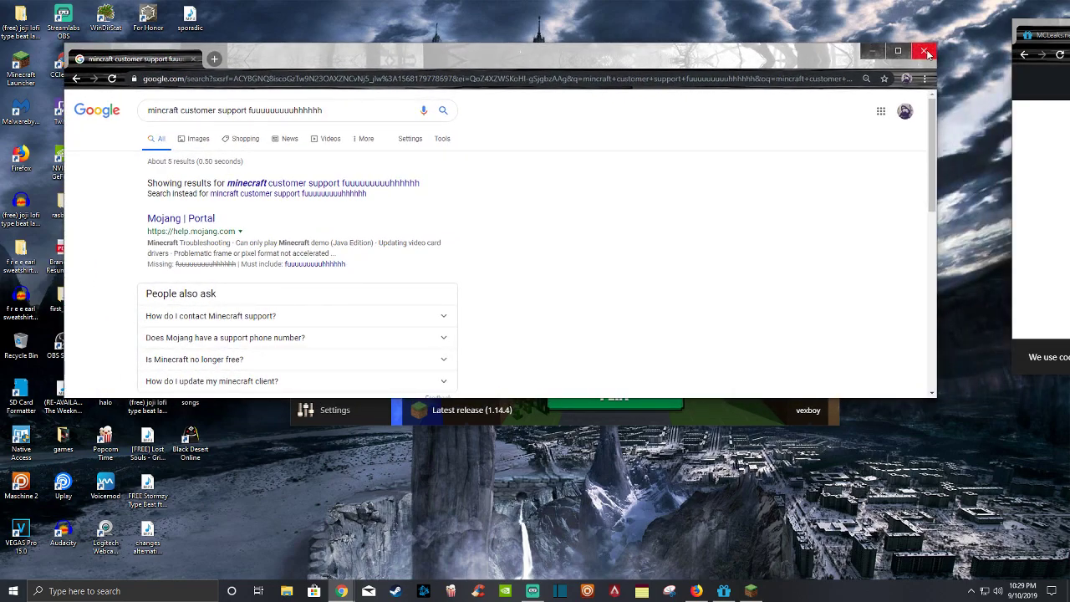
pyautogui.click(926, 50)
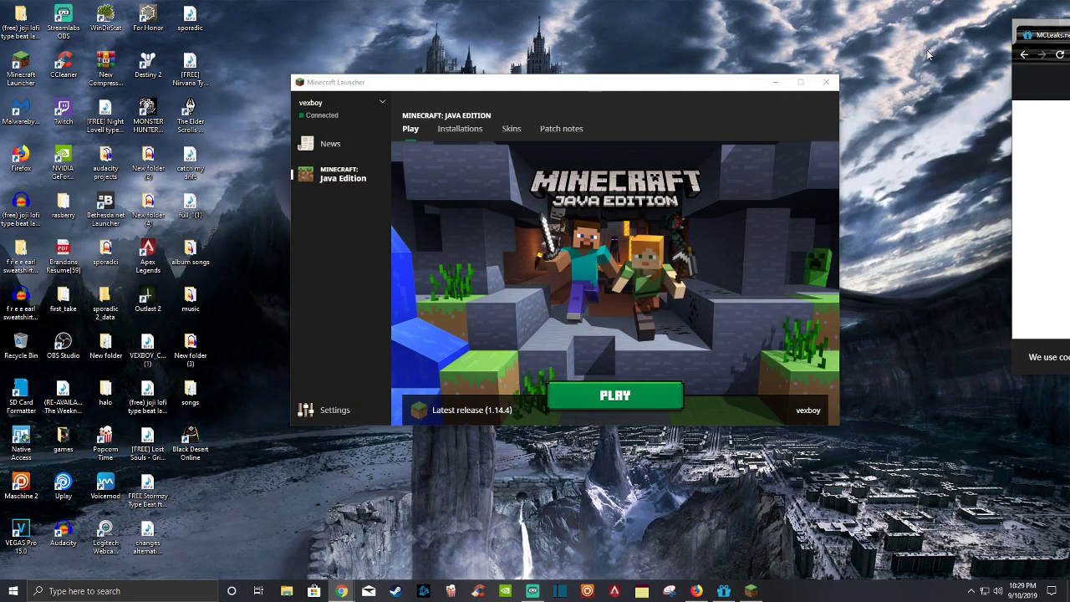